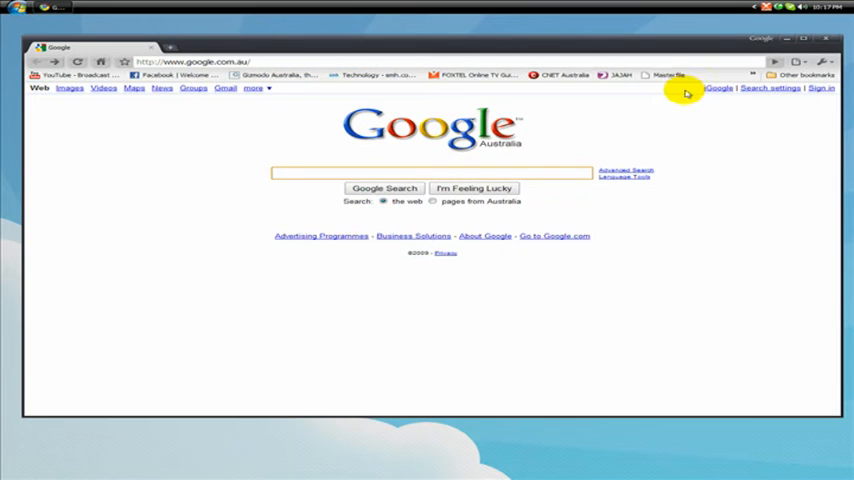
# Go to foxtel.com.au/download in Chrome, replacing the Google start page
pyautogui.click(196, 60)
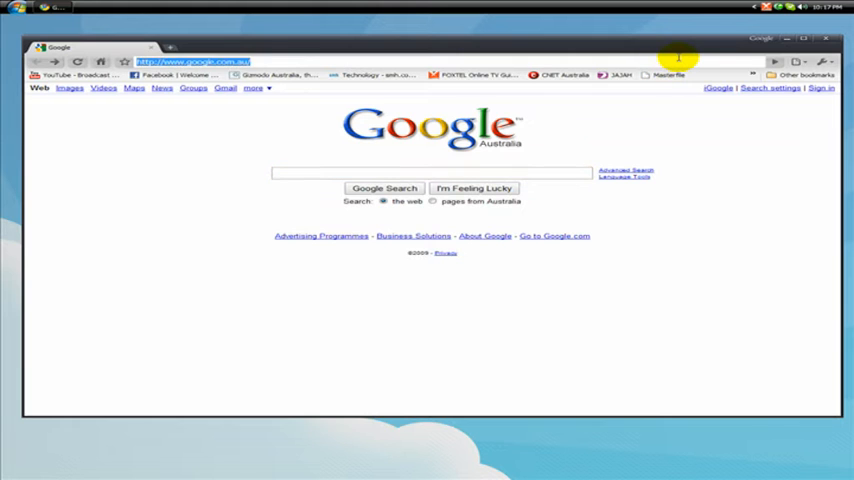
pyautogui.write('foxtel.com.au/download')
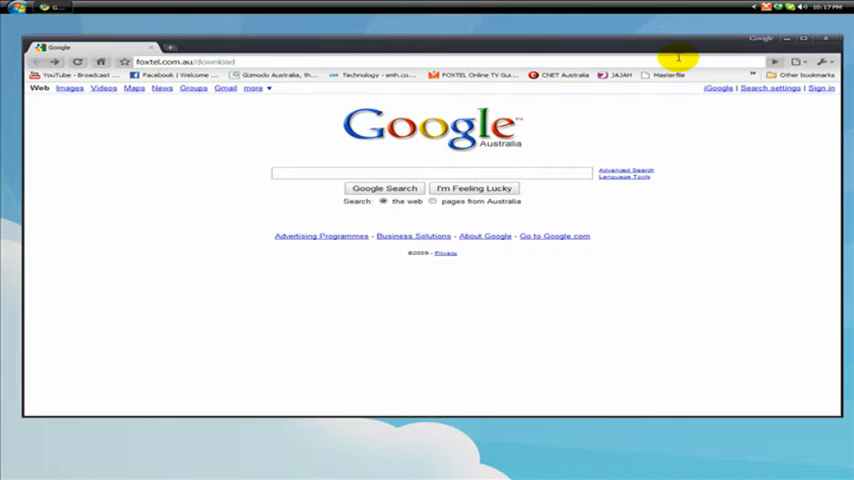
pyautogui.click(200, 60)
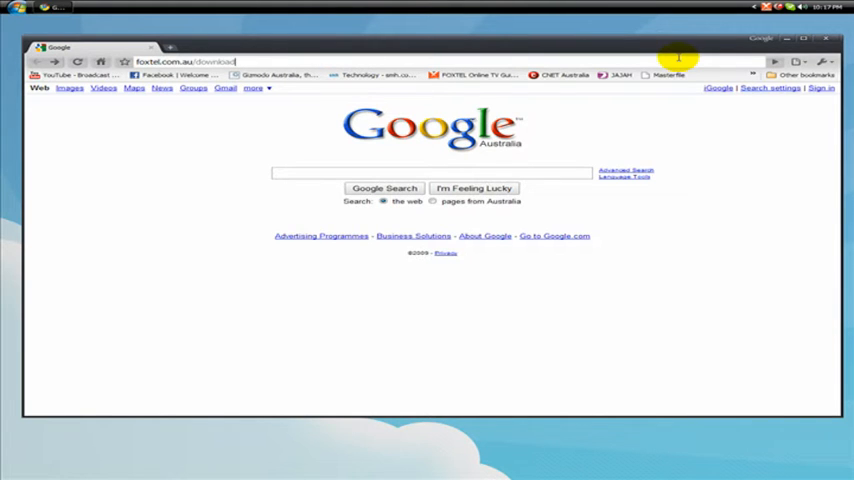
pyautogui.press('Return')
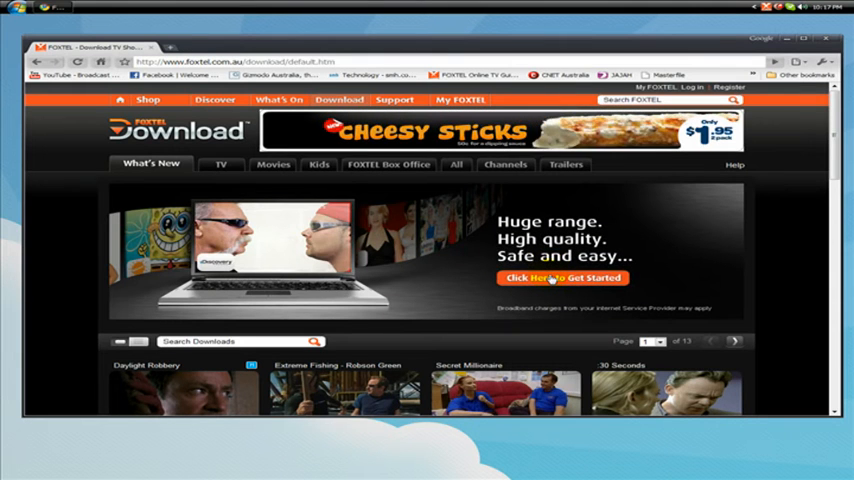
# Follow 'Click here to get started' to view the Foxtel Download sign-up page
pyautogui.click(564, 278)
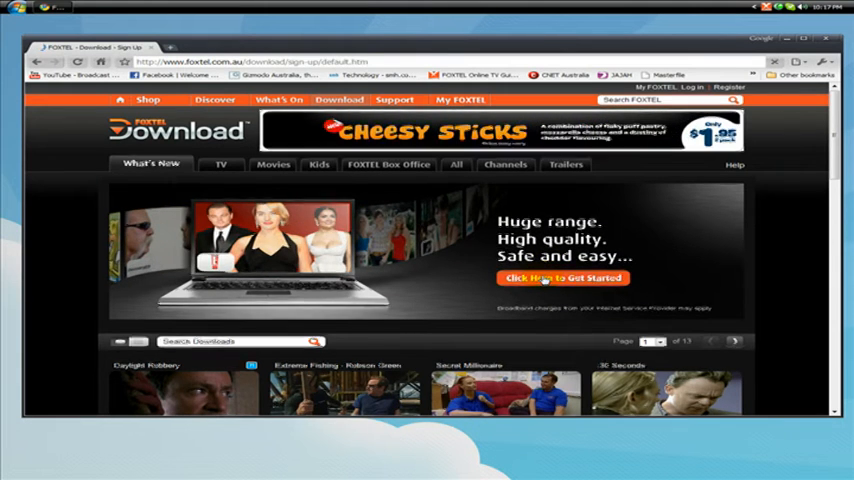
pyautogui.click(564, 278)
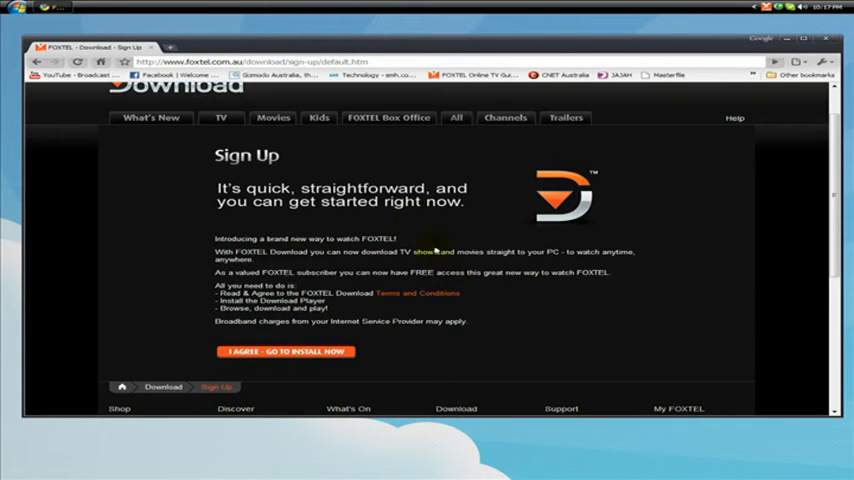
pyautogui.moveTo(380, 310)
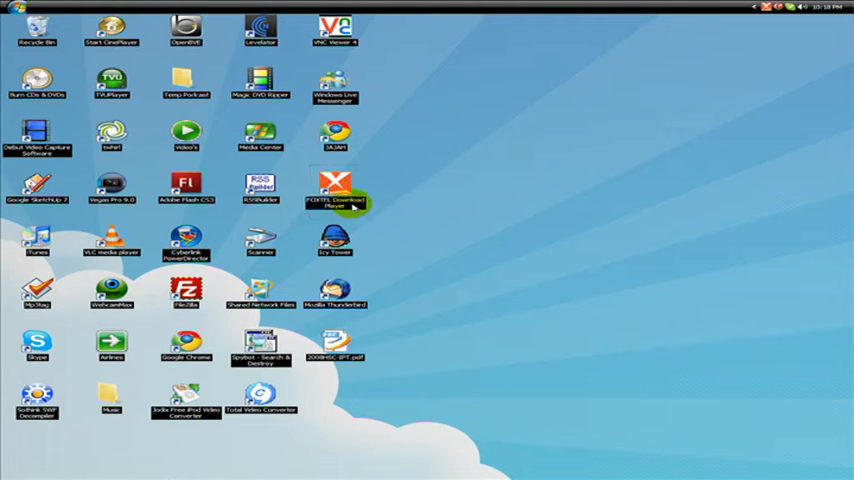
pyautogui.moveTo(404, 192)
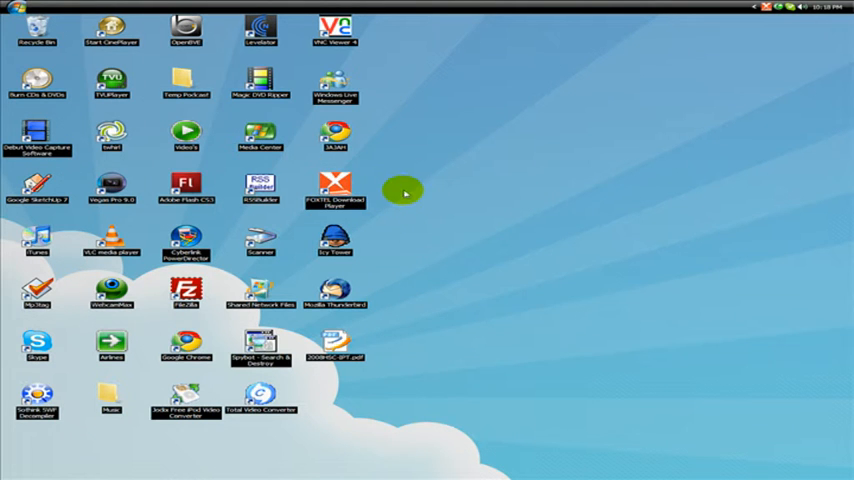
# Launch Foxtel Download Player and view its empty Now Downloading list beside the suggested shows
pyautogui.doubleClick(336, 190)
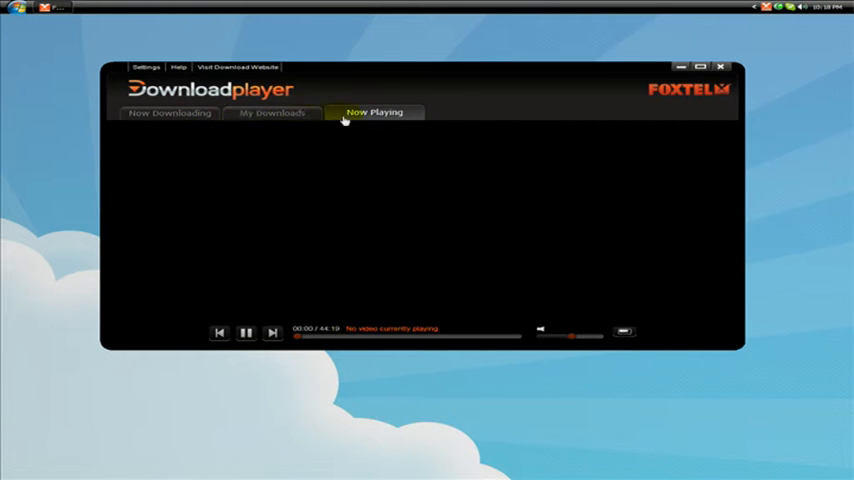
pyautogui.click(168, 112)
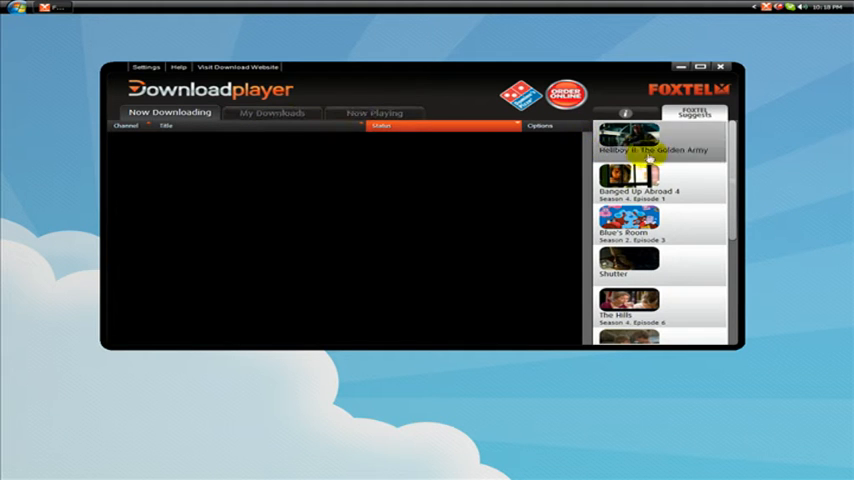
pyautogui.scroll(-3)
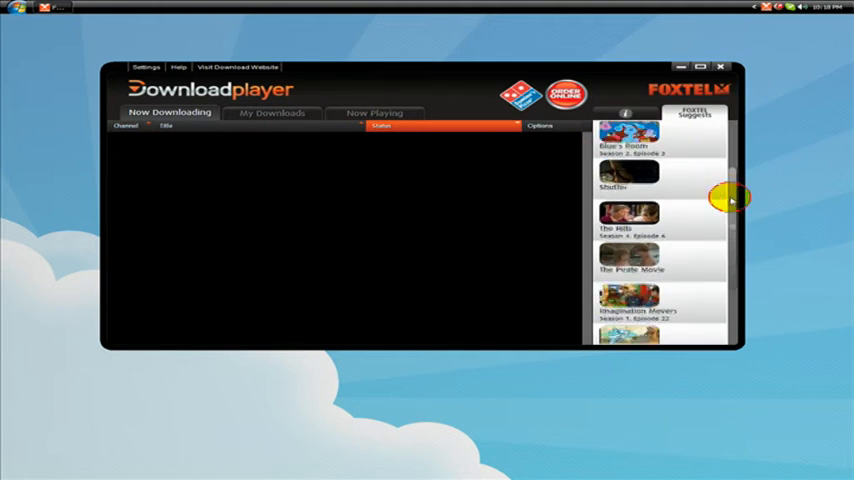
pyautogui.scroll(-3)
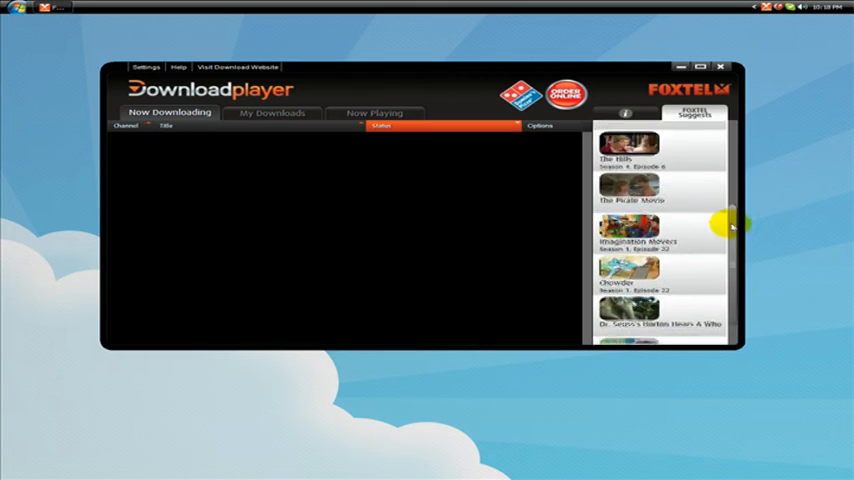
pyautogui.scroll(3)
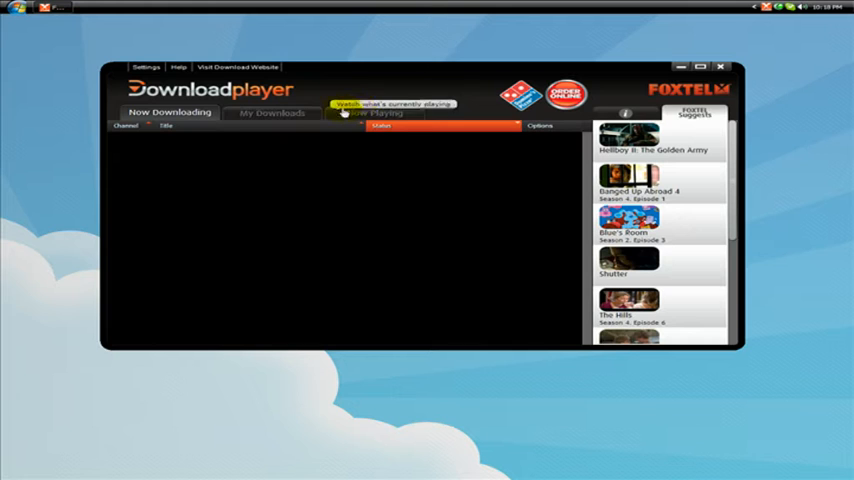
# Show My Downloads and select the downloaded episode The Untouchables: Liverpool
pyautogui.click(272, 112)
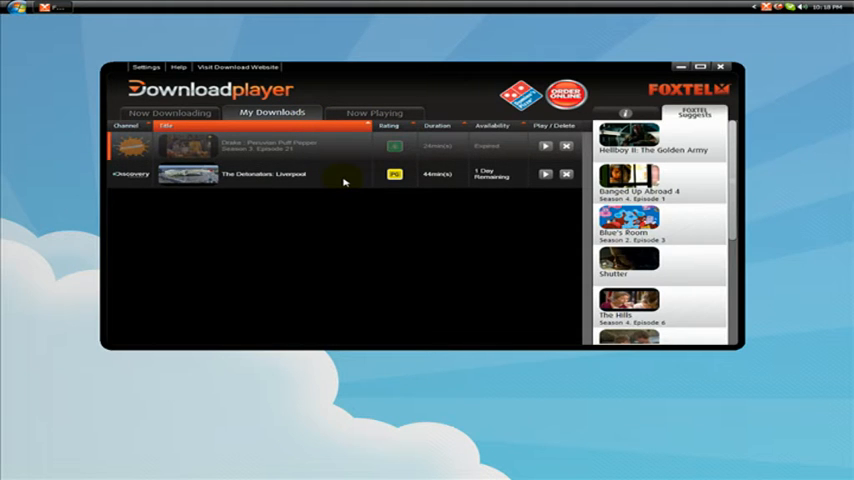
pyautogui.click(270, 174)
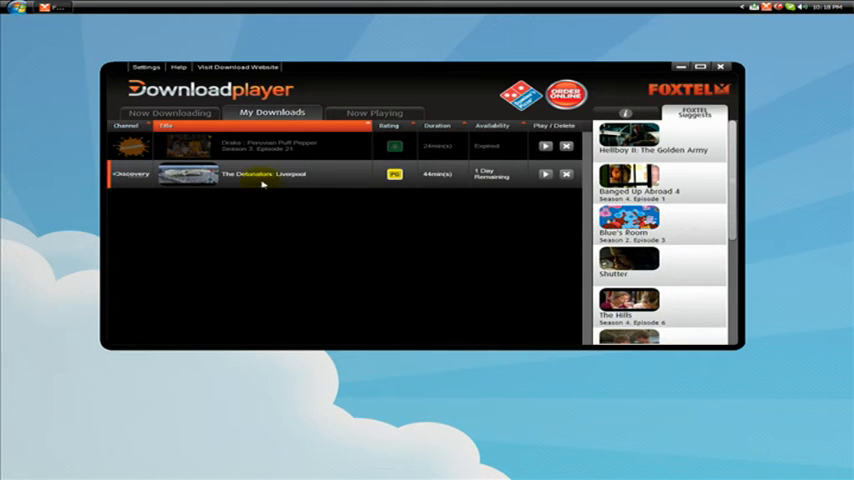
pyautogui.moveTo(344, 186)
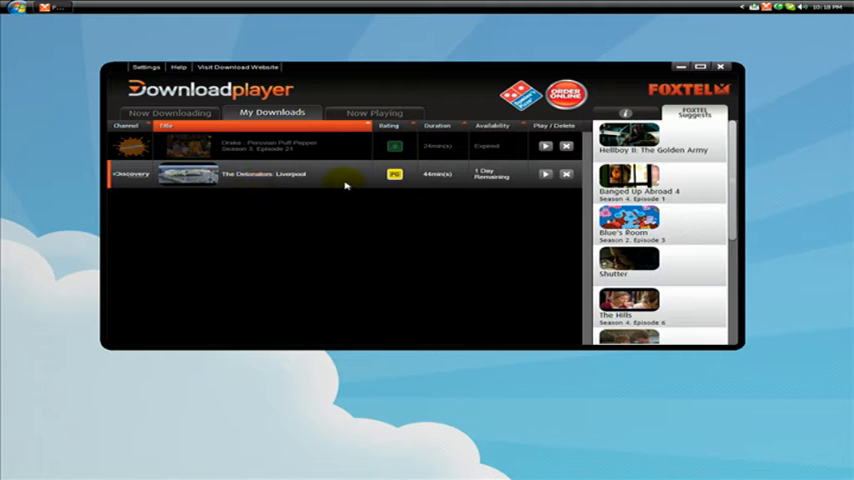
pyautogui.moveTo(342, 176)
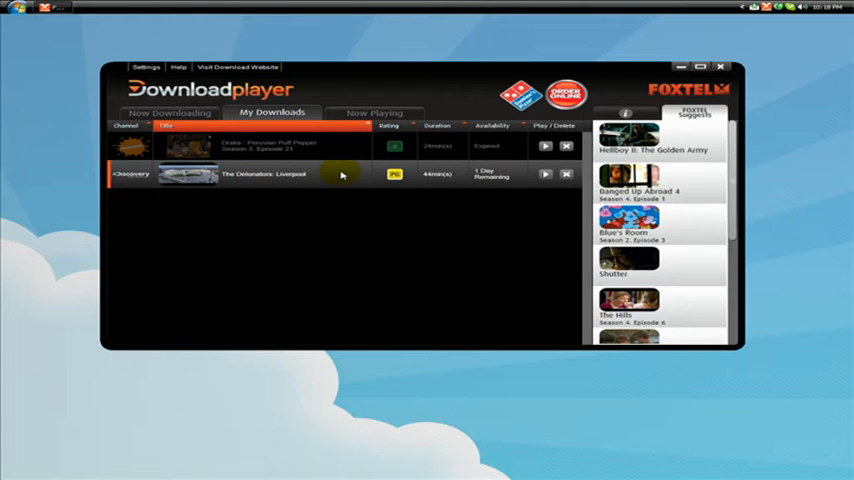
pyautogui.moveTo(548, 176)
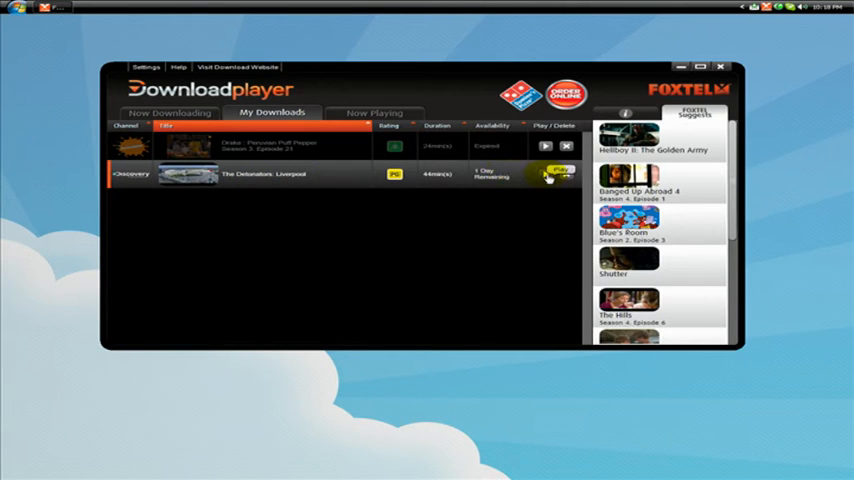
# Play the downloaded episode, skip ahead along the seek bar, then return to Now Downloading
pyautogui.click(544, 172)
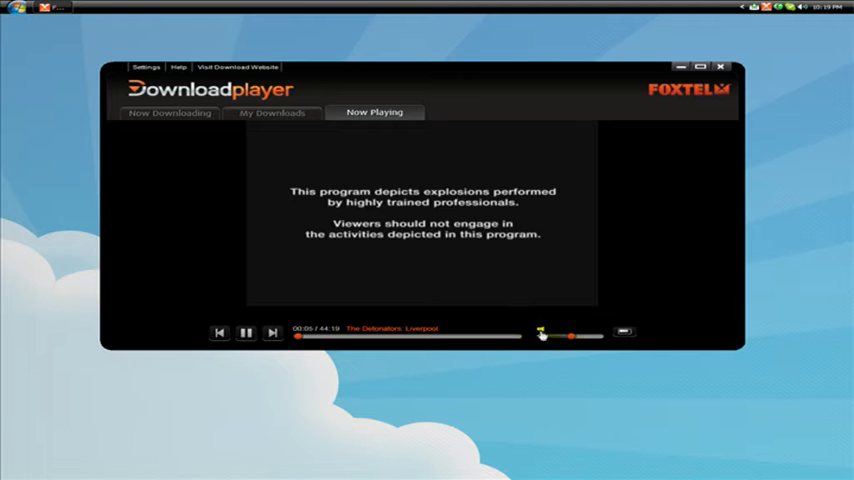
pyautogui.moveTo(540, 336); pyautogui.dragTo(576, 336)
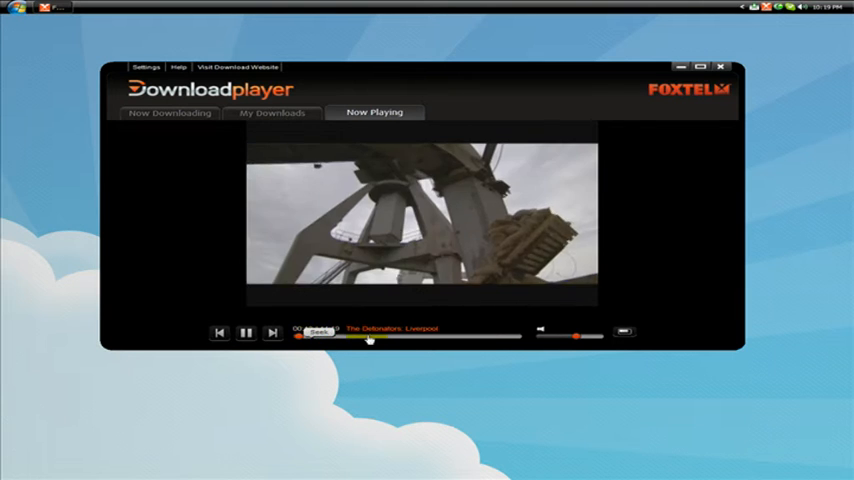
pyautogui.click(300, 336)
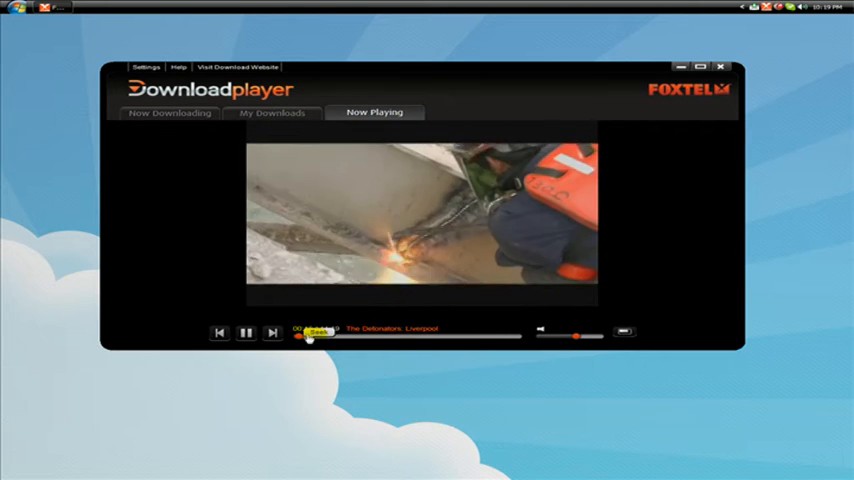
pyautogui.click(348, 336)
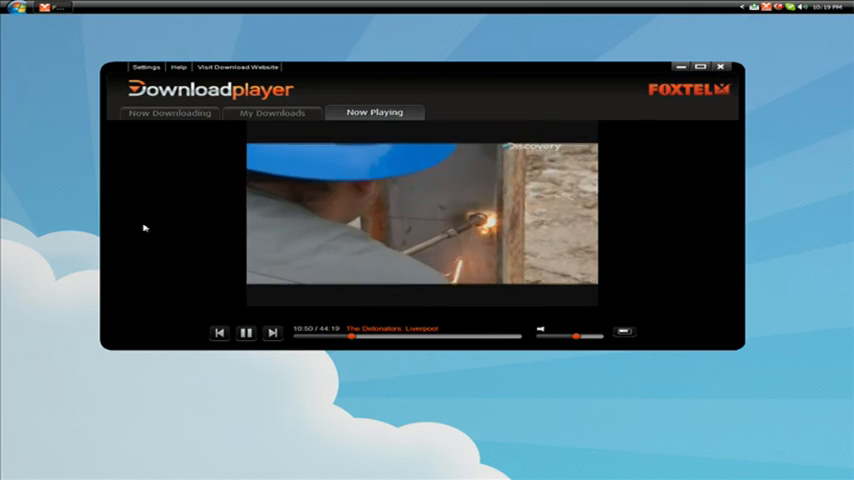
pyautogui.click(244, 332)
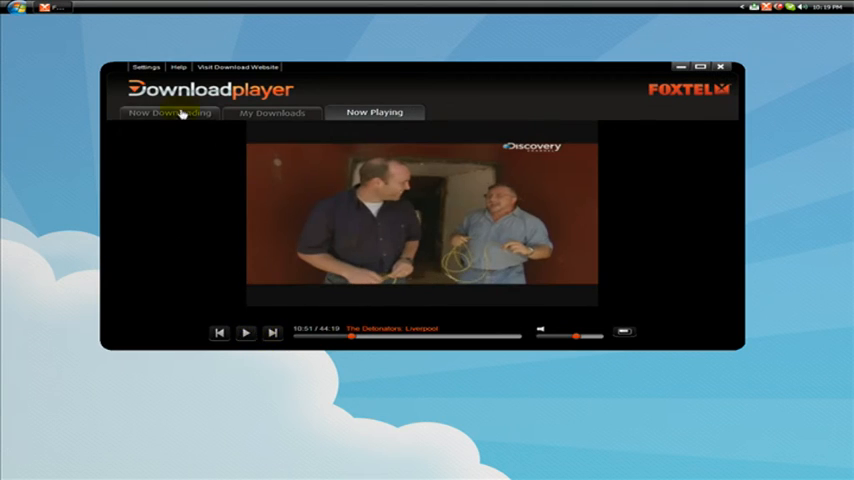
pyautogui.click(168, 112)
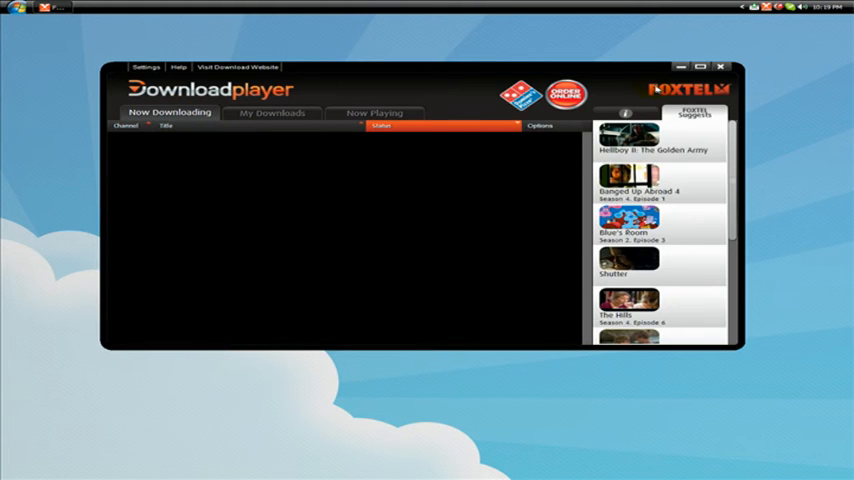
pyautogui.moveTo(528, 264)
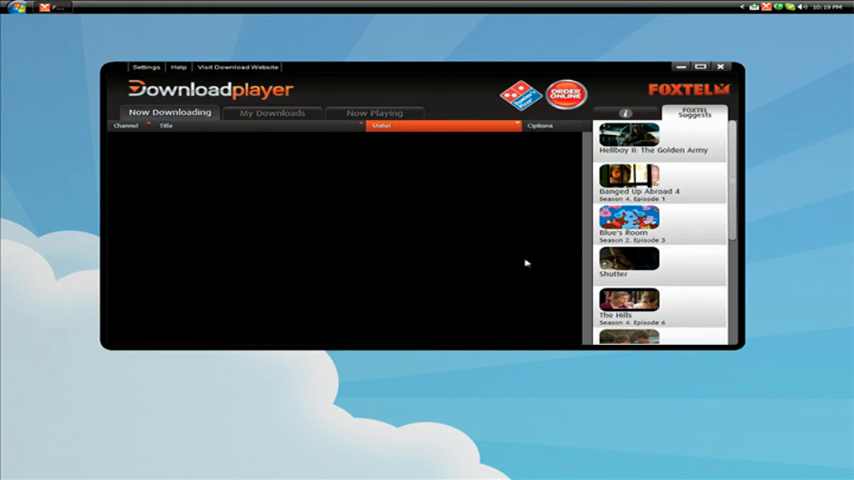
pyautogui.moveTo(332, 96)
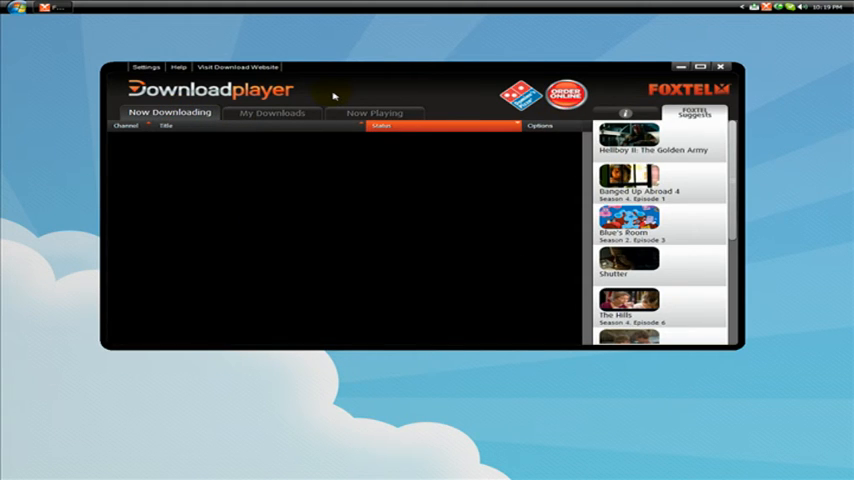
pyautogui.moveTo(236, 66)
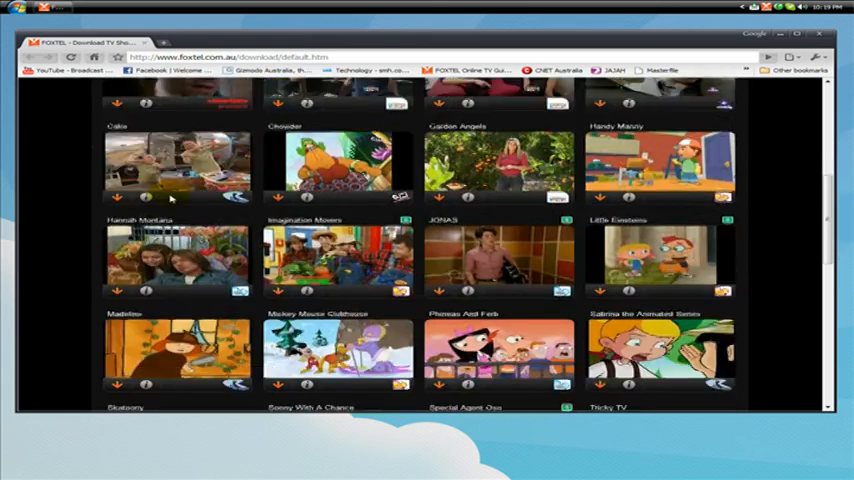
# Browse the Foxtel Download site menus and open the Channels directory
pyautogui.scroll(3)
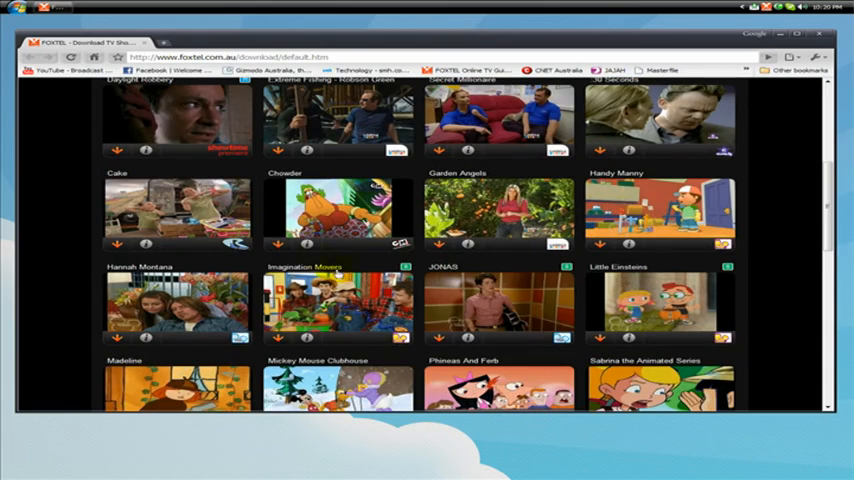
pyautogui.scroll(3)
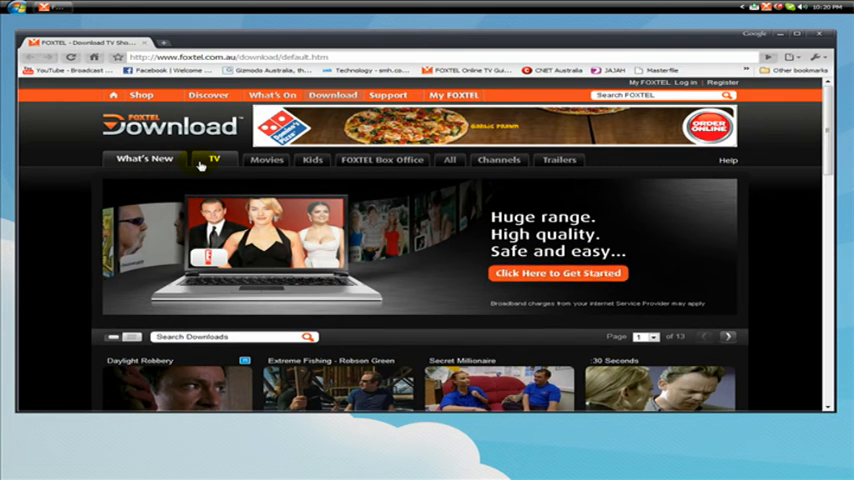
pyautogui.click(268, 160)
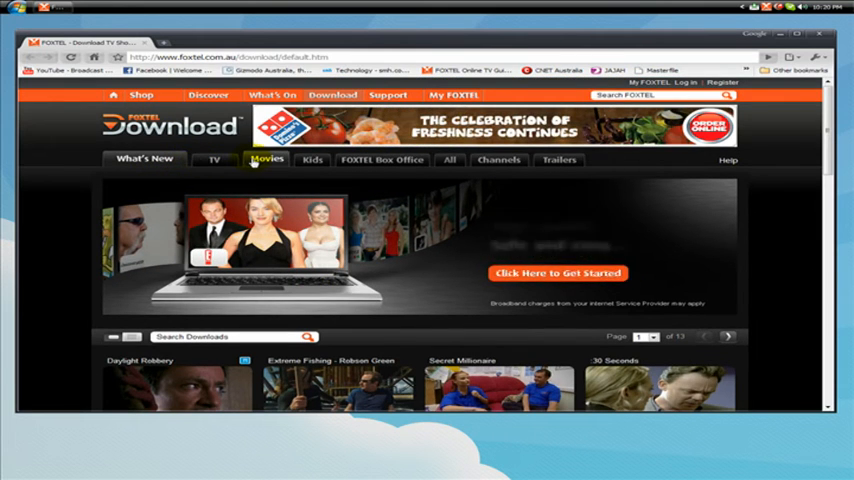
pyautogui.click(312, 160)
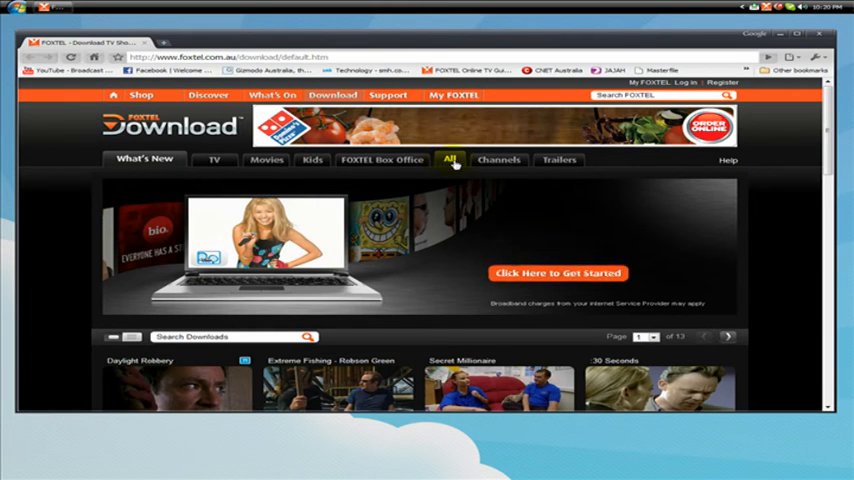
pyautogui.click(498, 160)
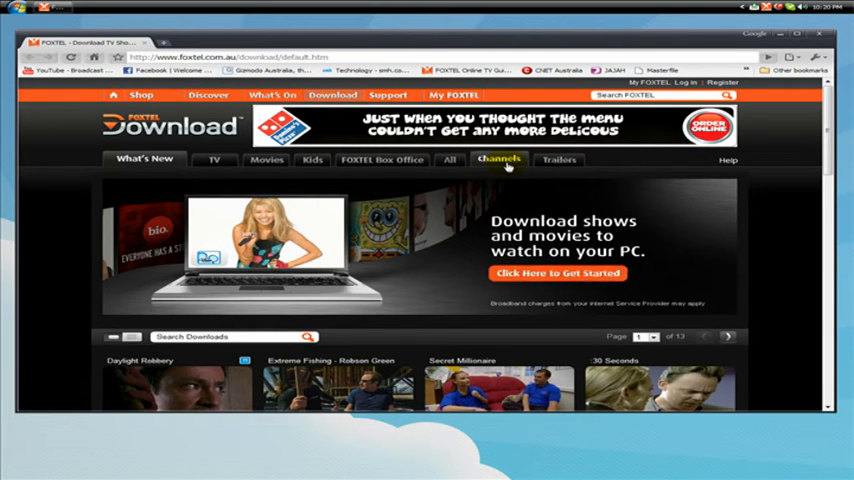
pyautogui.click(498, 160)
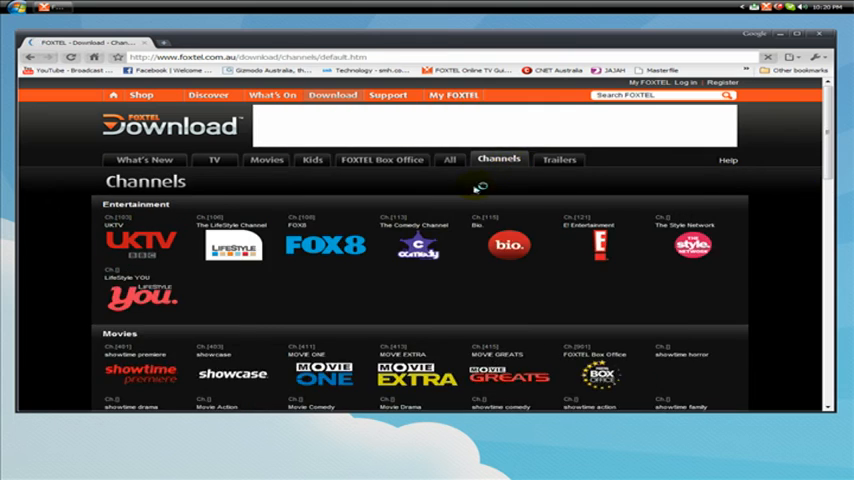
# Choose National Geographic Channel to list its available shows
pyautogui.scroll(-3)
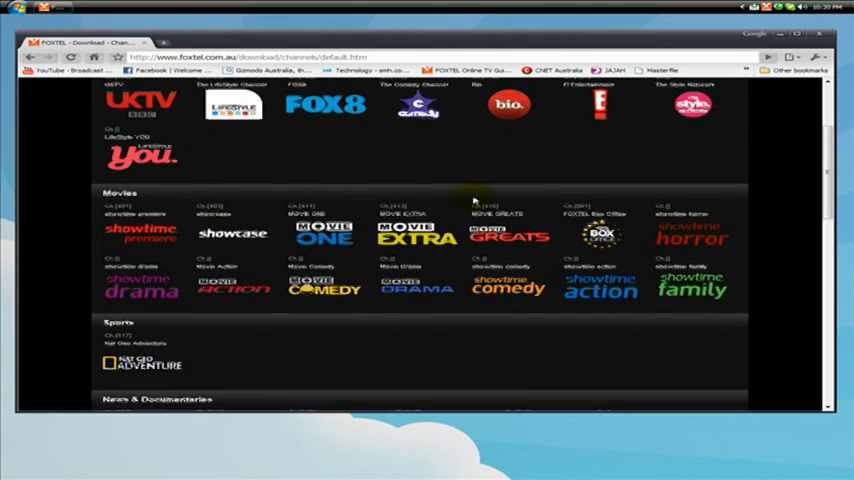
pyautogui.scroll(-3)
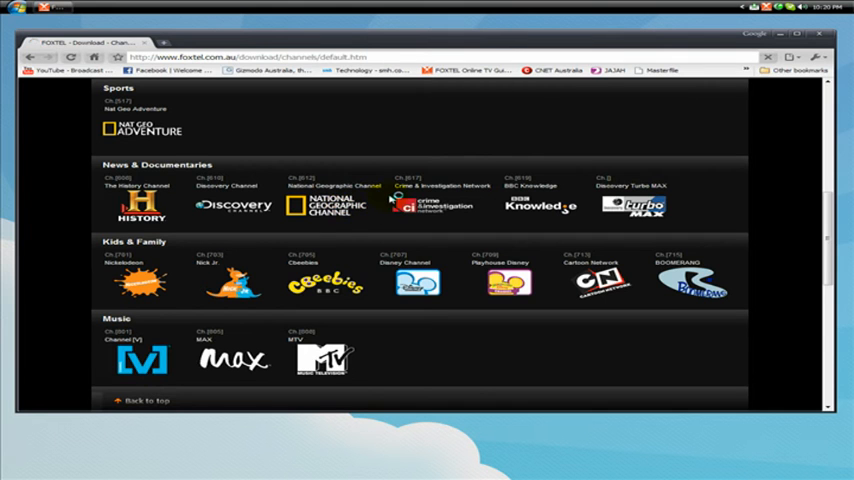
pyautogui.click(332, 204)
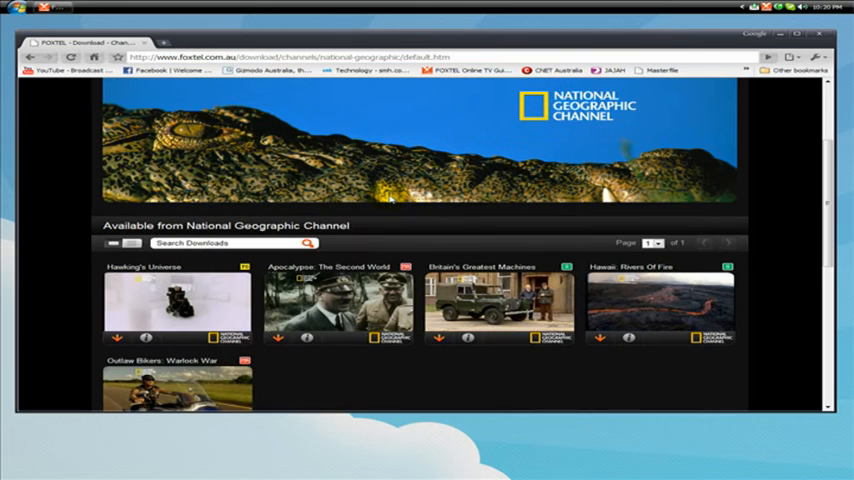
pyautogui.scroll(3)
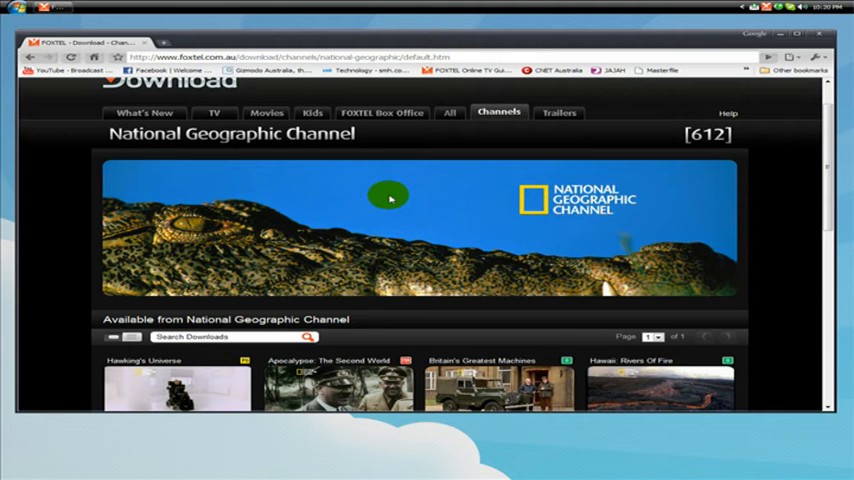
pyautogui.scroll(-3)
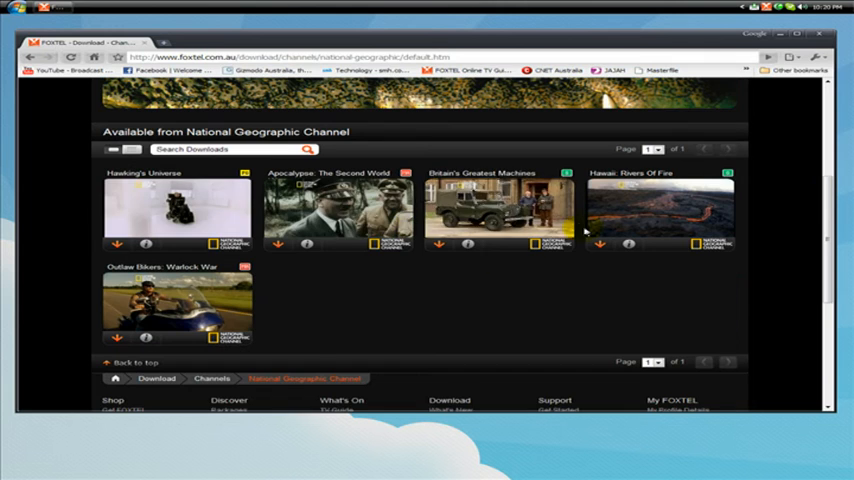
pyautogui.moveTo(340, 288)
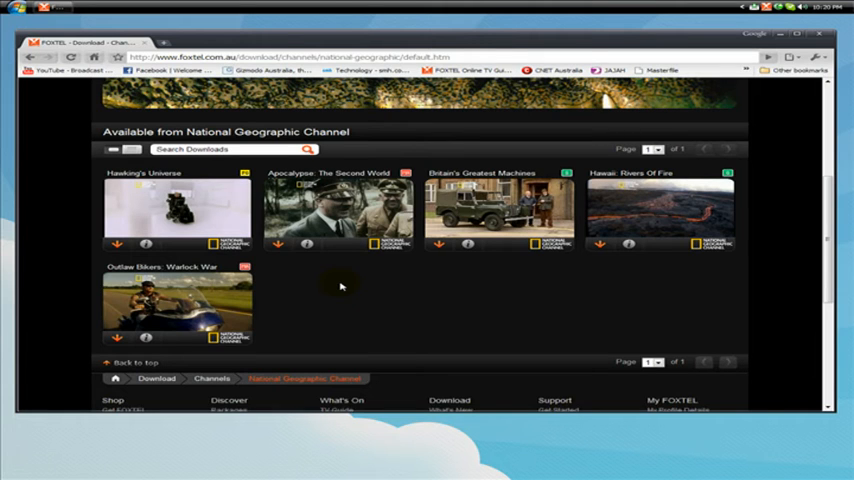
pyautogui.moveTo(308, 244)
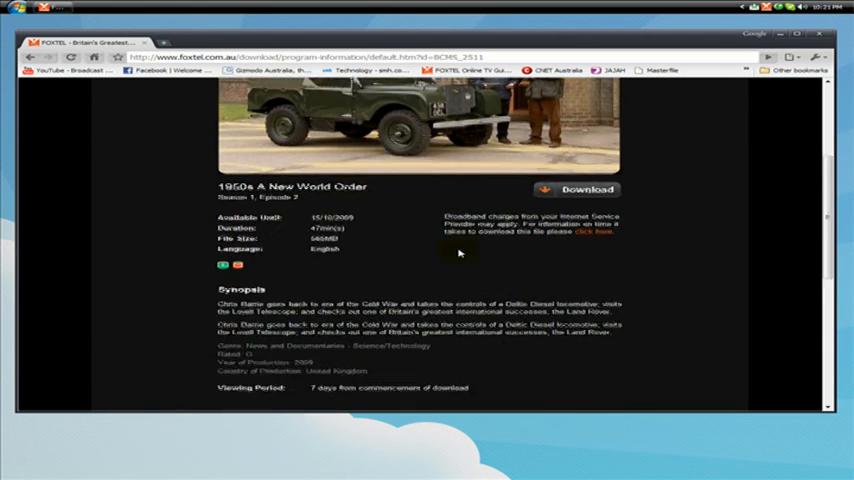
# View the program page for Britain's Greatest Machines episode 1950s A New World Order
pyautogui.scroll(-3)
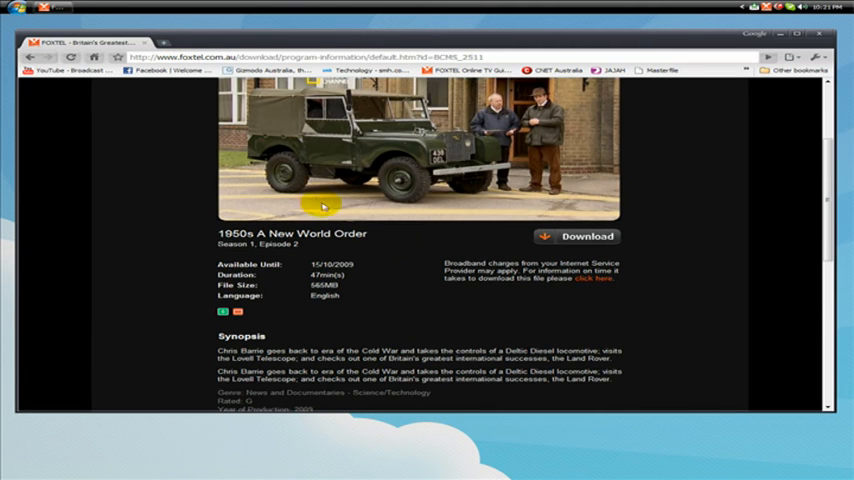
pyautogui.moveTo(546, 250)
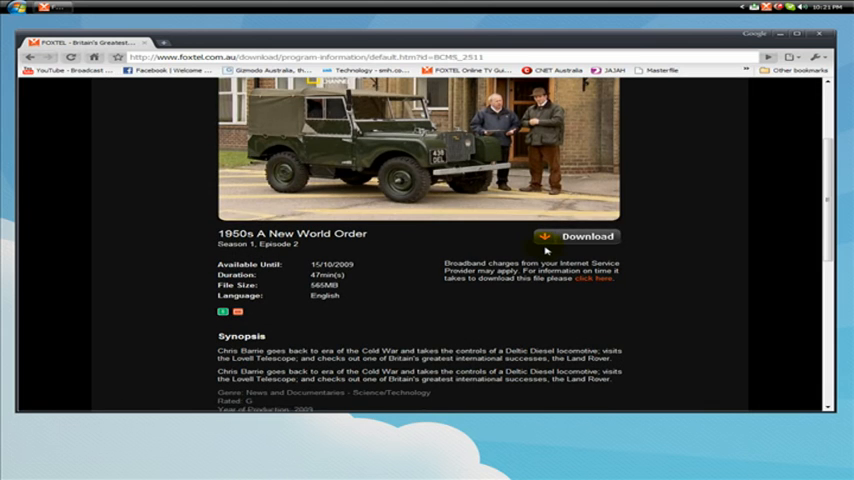
pyautogui.click(578, 236)
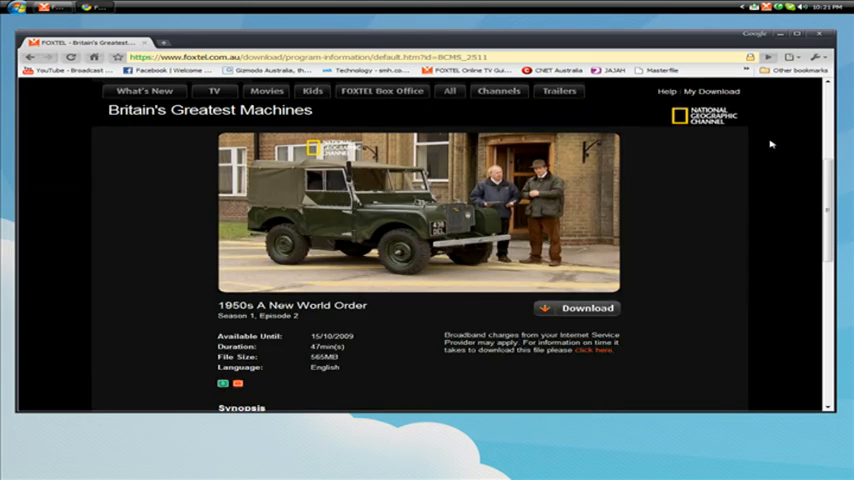
pyautogui.scroll(-3)
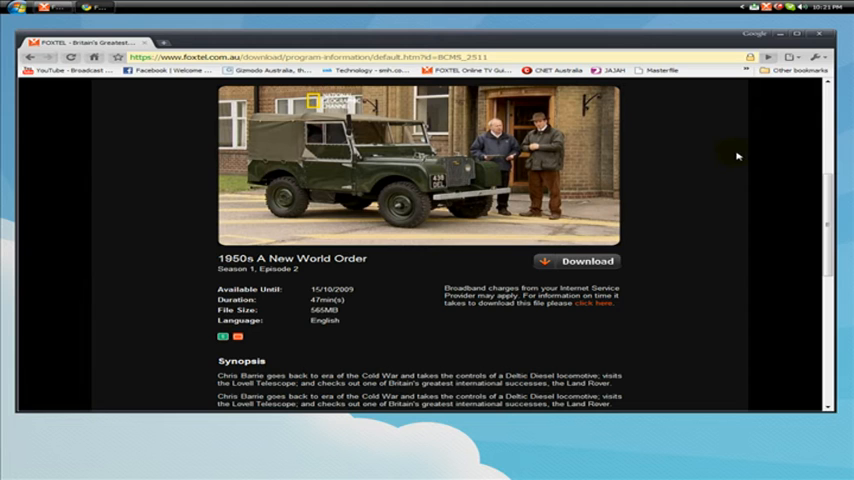
pyautogui.moveTo(584, 260)
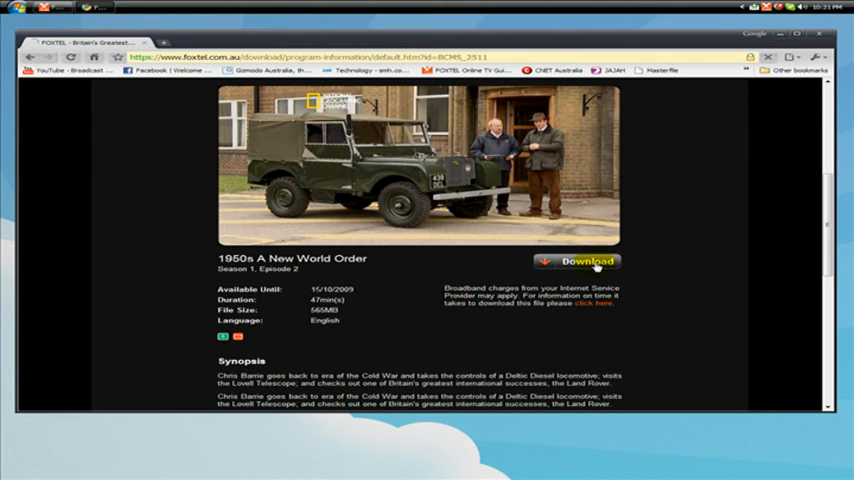
# Request the 1950s A New World Order download and watch it appear under Now Downloading
pyautogui.click(584, 260)
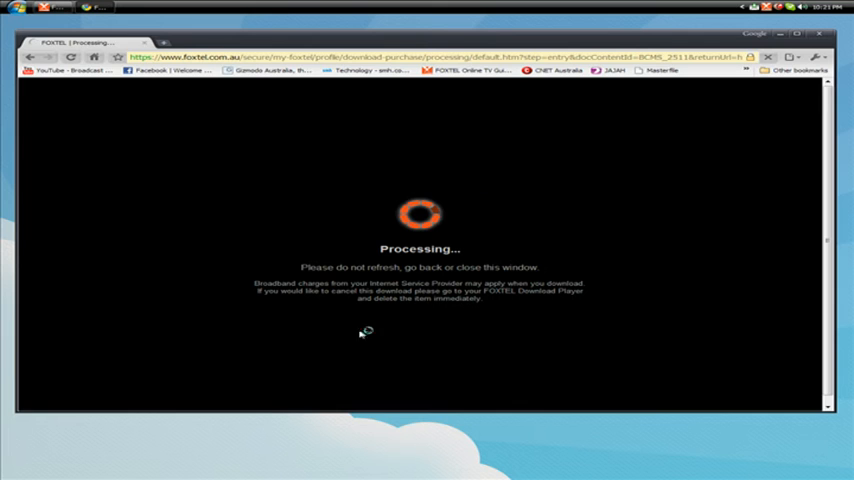
pyautogui.moveTo(528, 218)
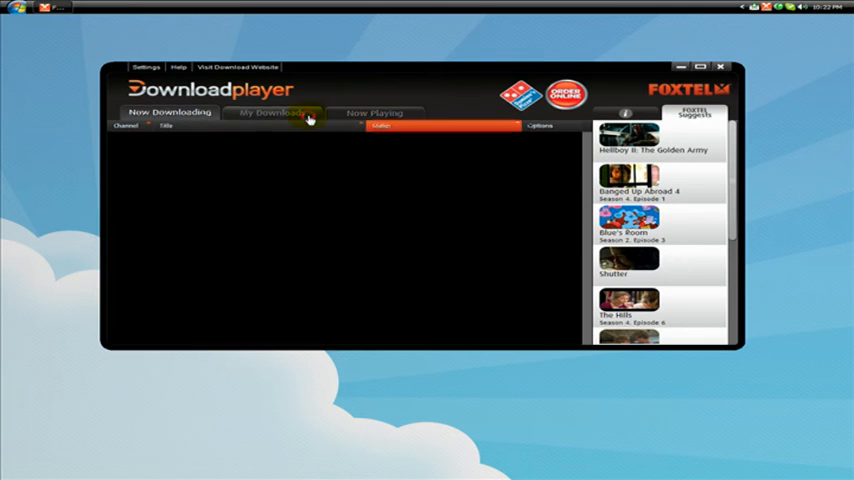
pyautogui.click(168, 112)
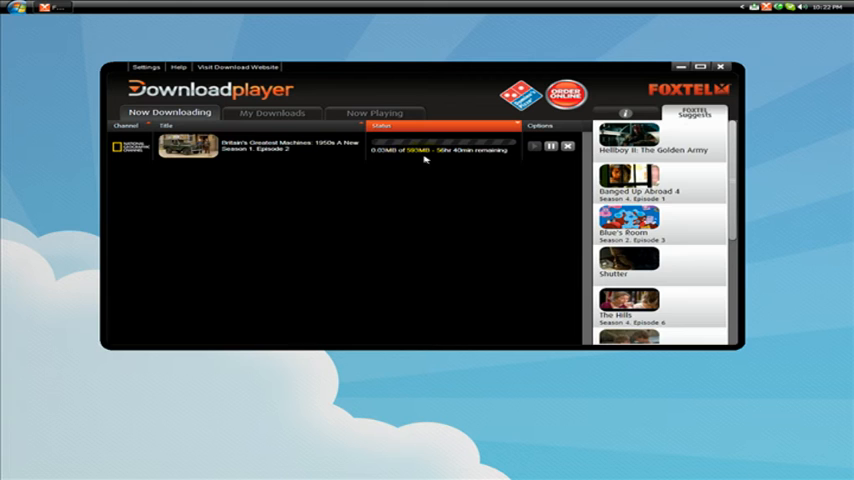
pyautogui.moveTo(436, 148)
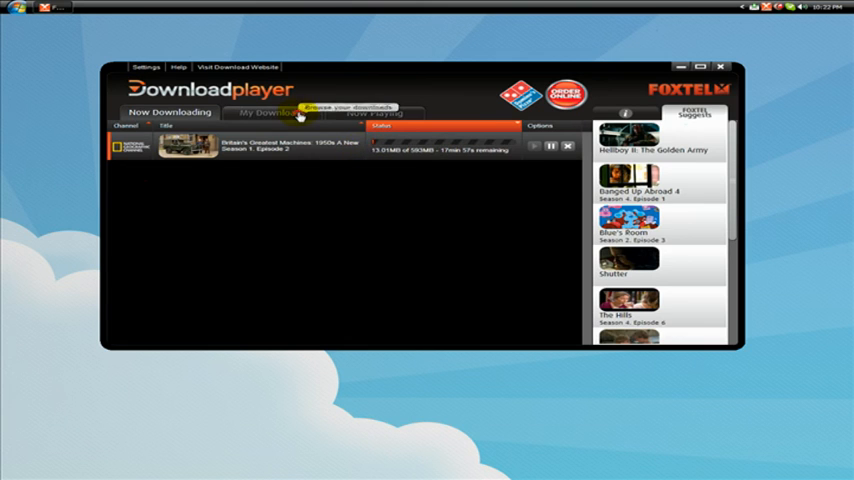
# Bring up the Cancel Download prompt for the new episode, keep downloading, and return to My Downloads
pyautogui.click(272, 112)
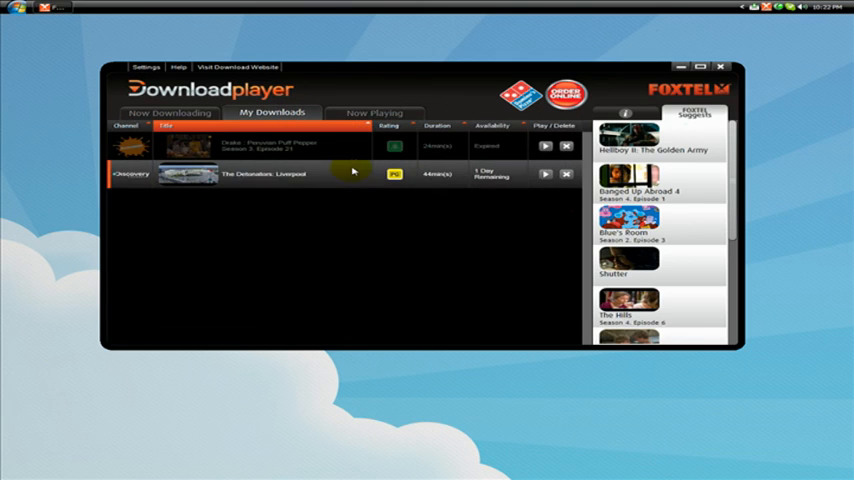
pyautogui.click(168, 112)
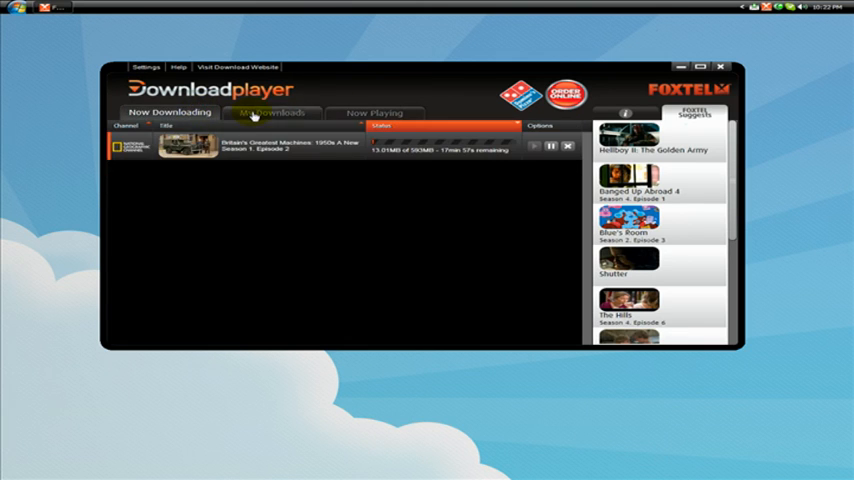
pyautogui.moveTo(328, 148)
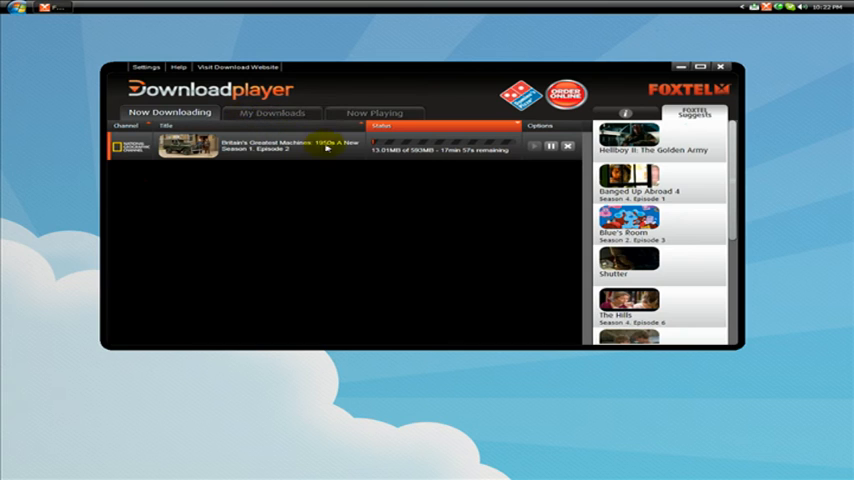
pyautogui.click(568, 146)
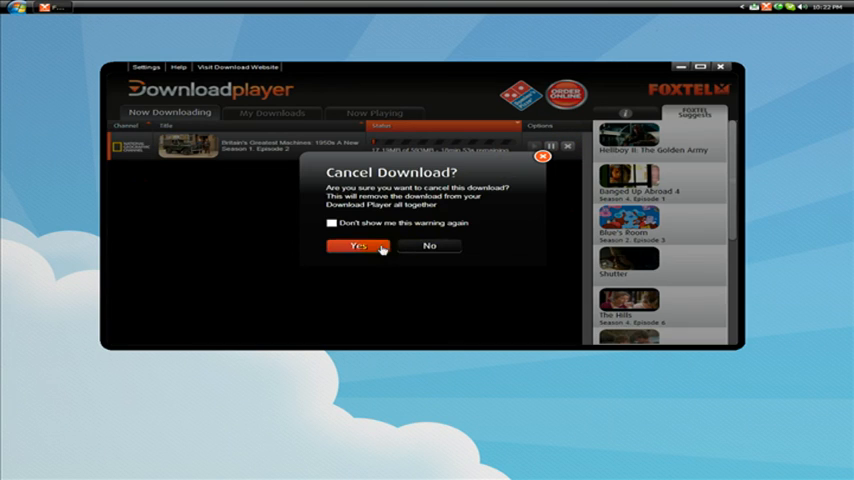
pyautogui.click(428, 246)
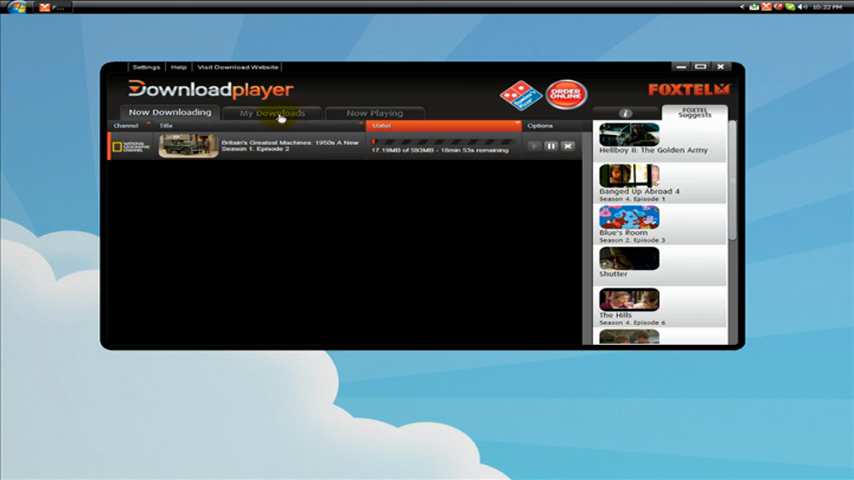
pyautogui.click(272, 112)
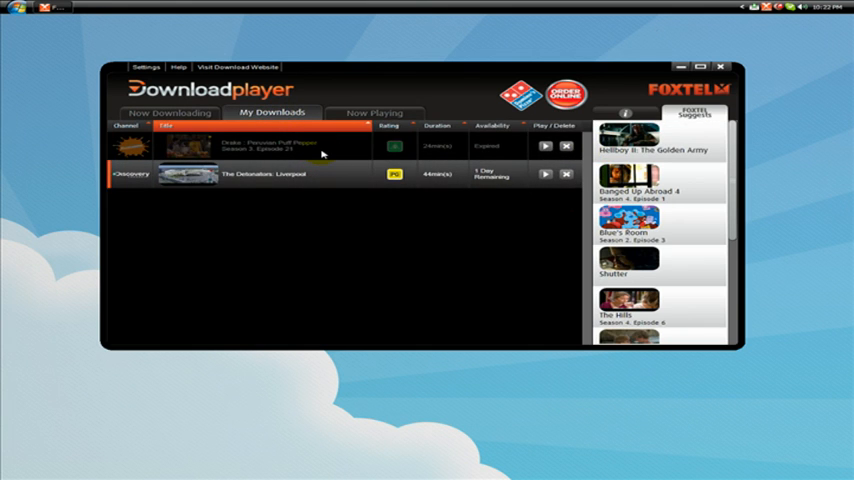
pyautogui.click(300, 146)
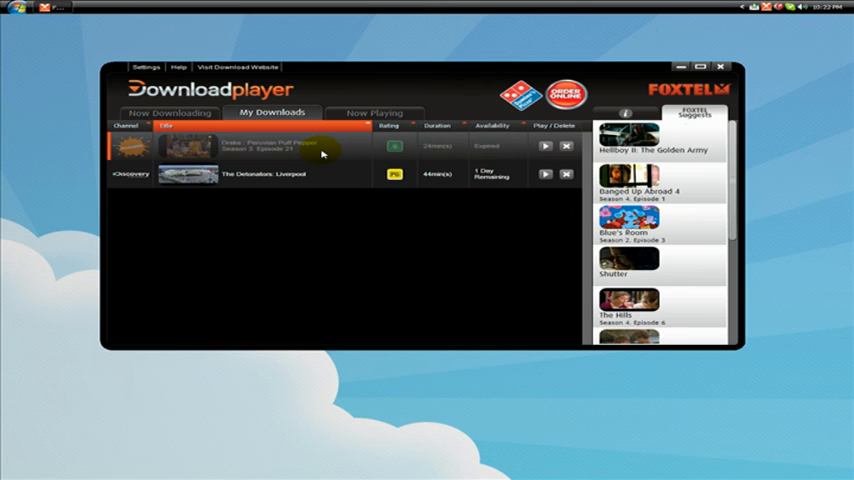
pyautogui.moveTo(336, 176)
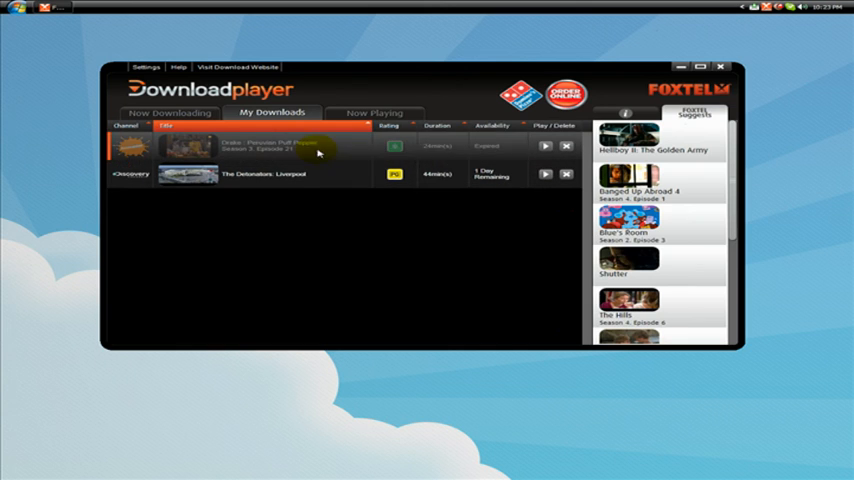
pyautogui.moveTo(504, 148)
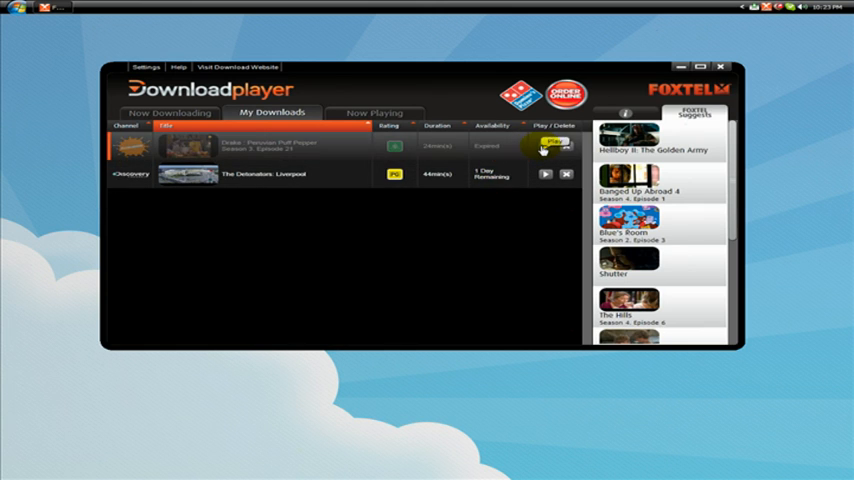
pyautogui.click(544, 148)
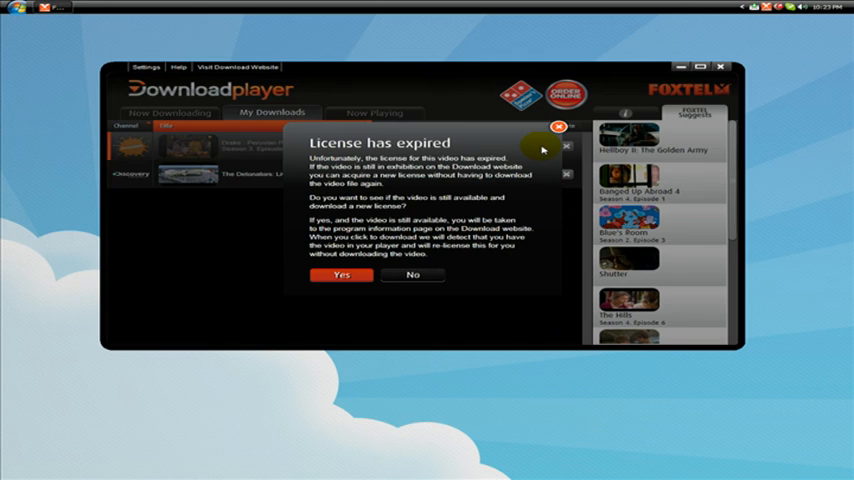
pyautogui.moveTo(376, 276)
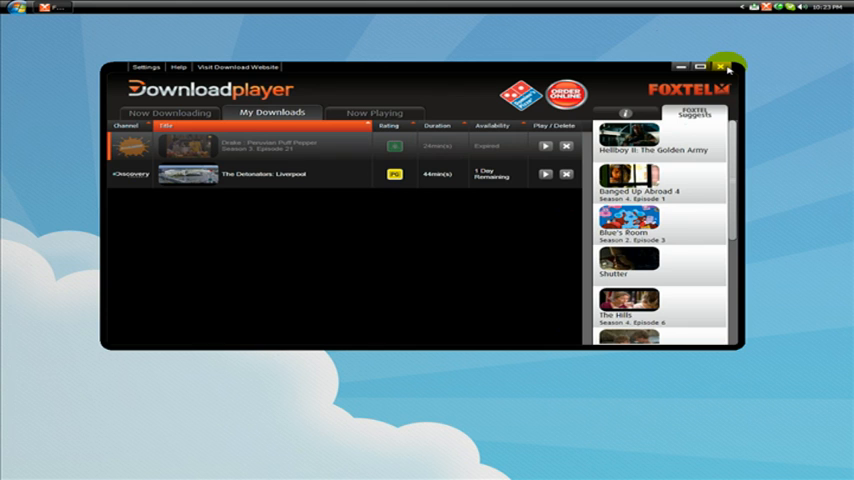
# Close Foxtel Download Player, leaving the bare desktop
pyautogui.click(546, 172)
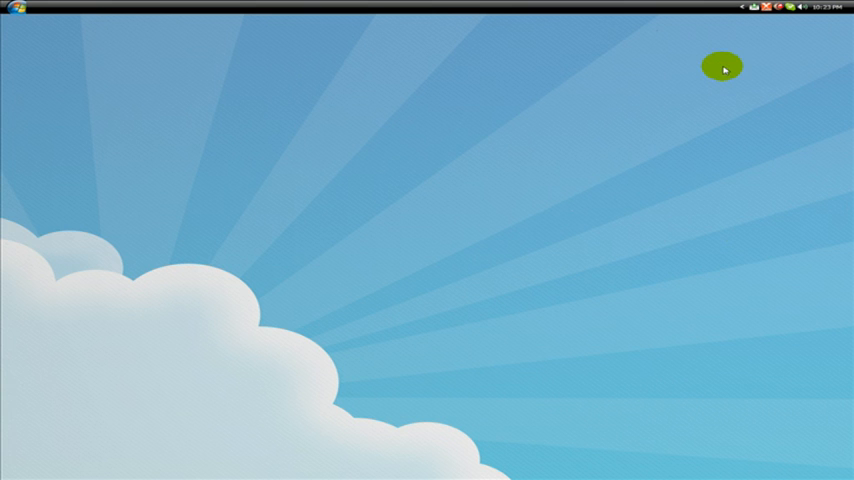
pyautogui.moveTo(722, 76)
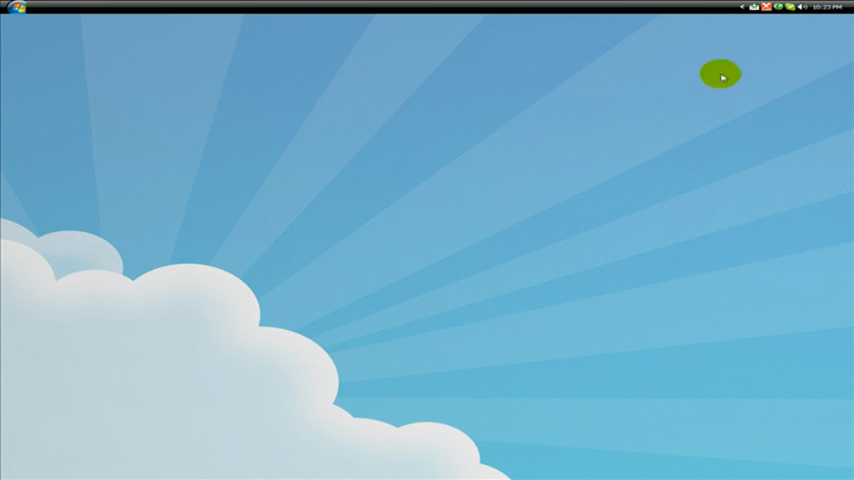